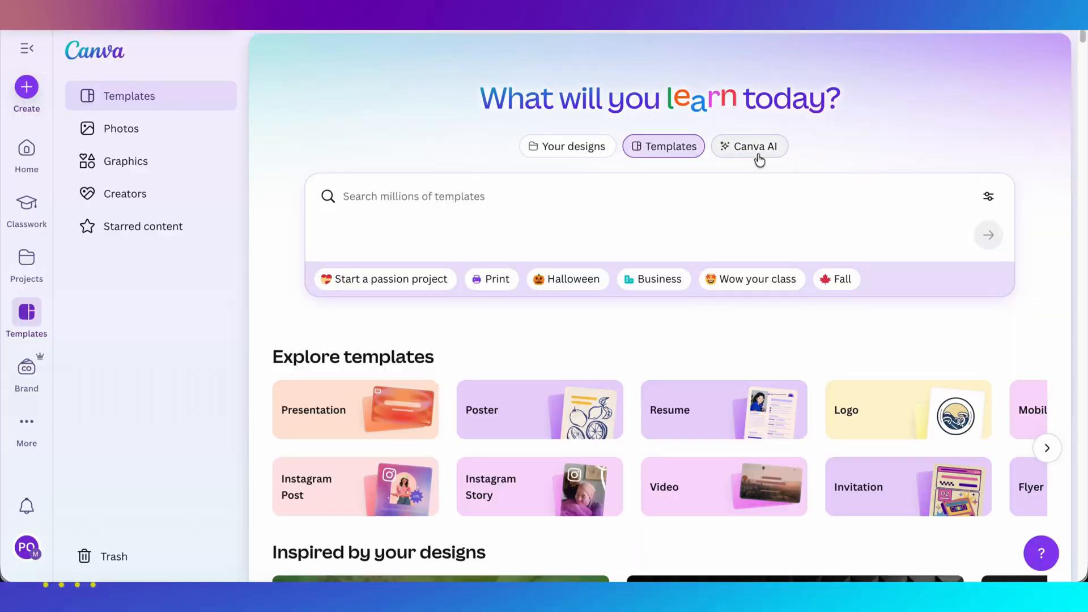
# In Canva AI choose Create an image and set a square 1:1 aspect ratio.
pyautogui.click(749, 147)
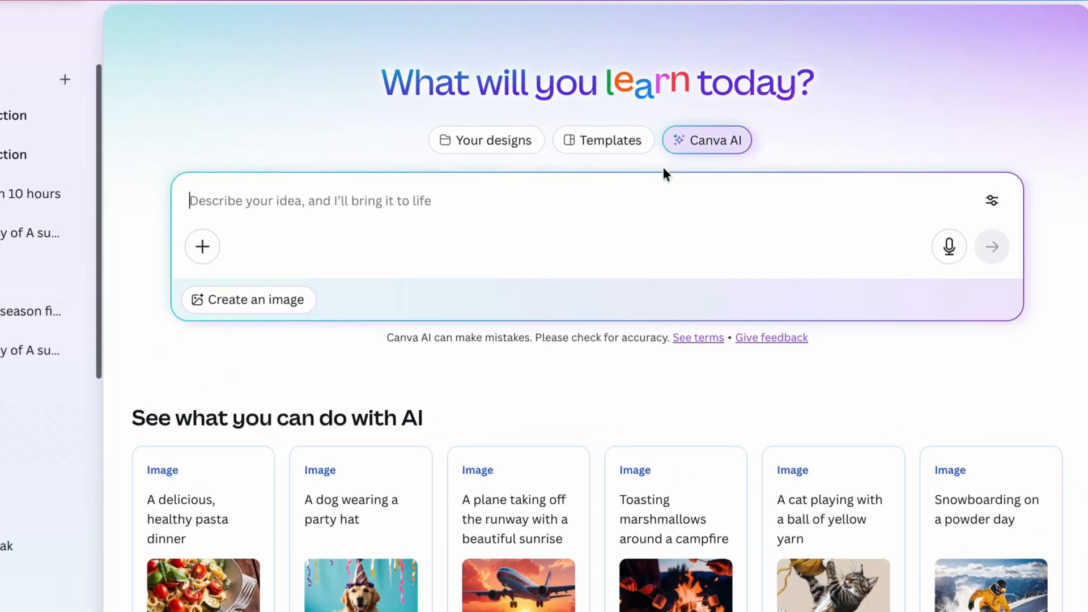
pyautogui.click(248, 299)
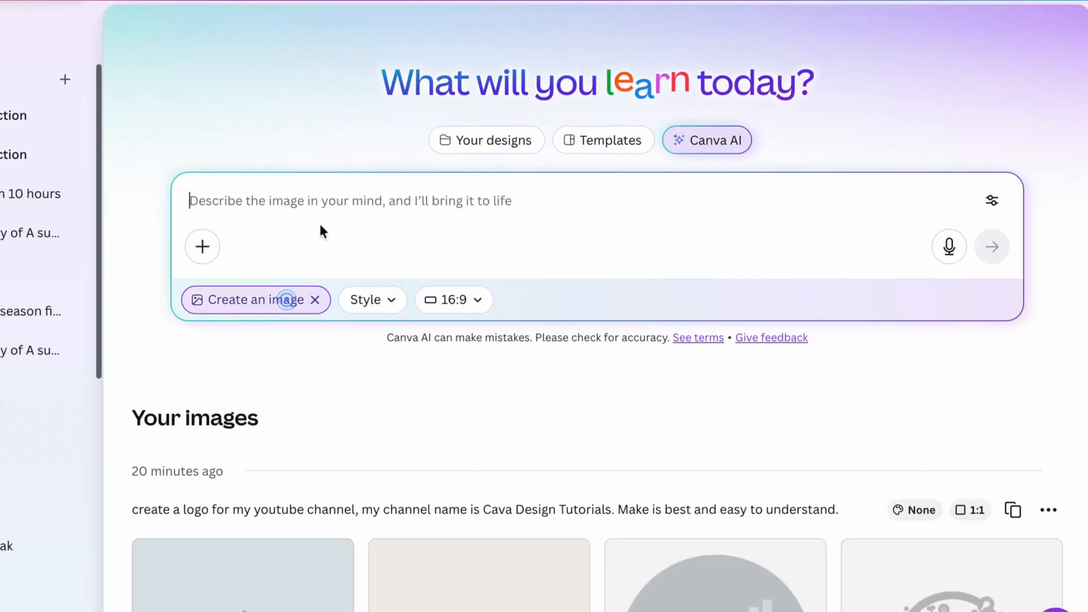
pyautogui.click(372, 299)
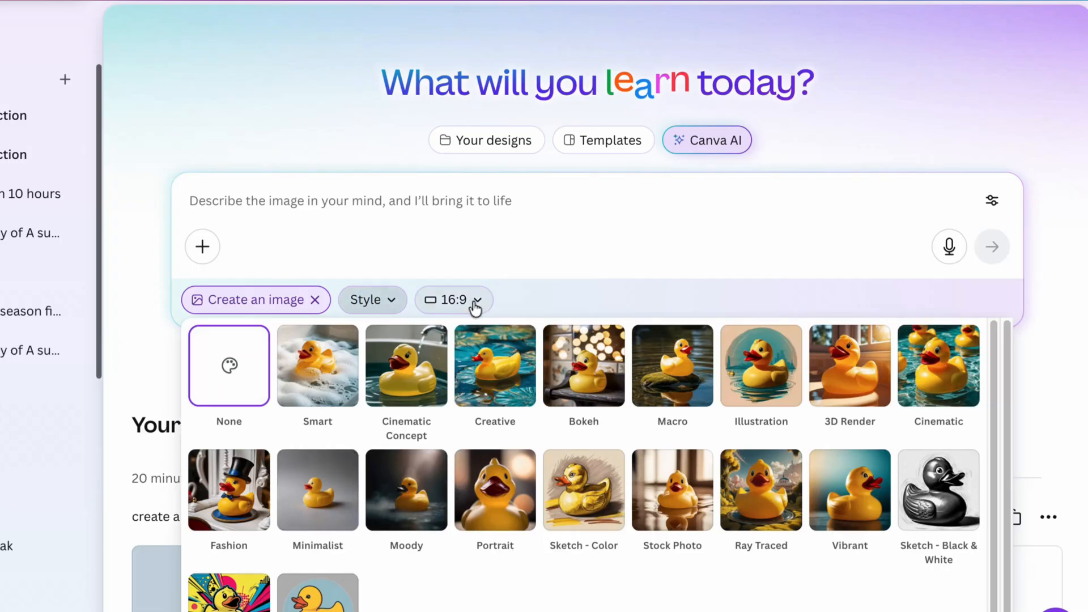
pyautogui.click(452, 299)
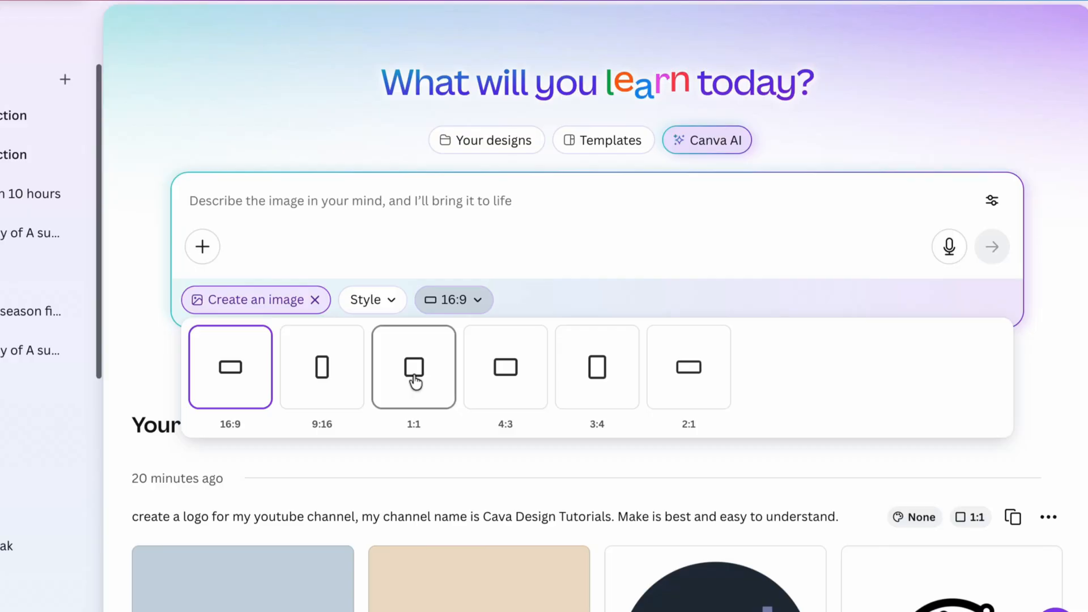
pyautogui.click(412, 366)
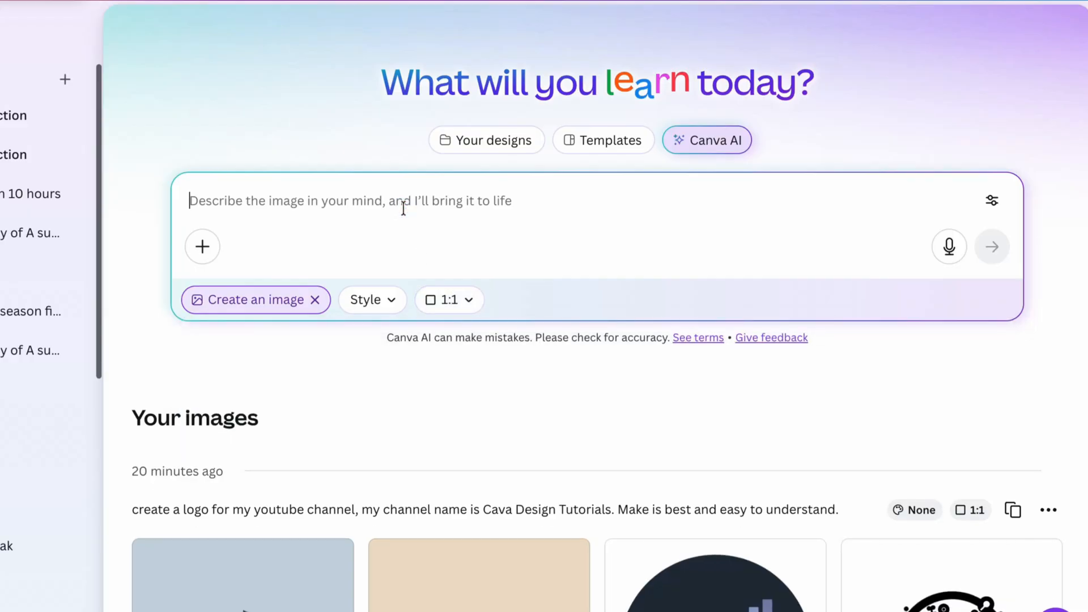
# Write the prompt 'create a youtube channel logo, my channel name is Canva Design Tutorials, Make it 3d logo design.'.
pyautogui.write('create a youtube channel logo, my channel name is')
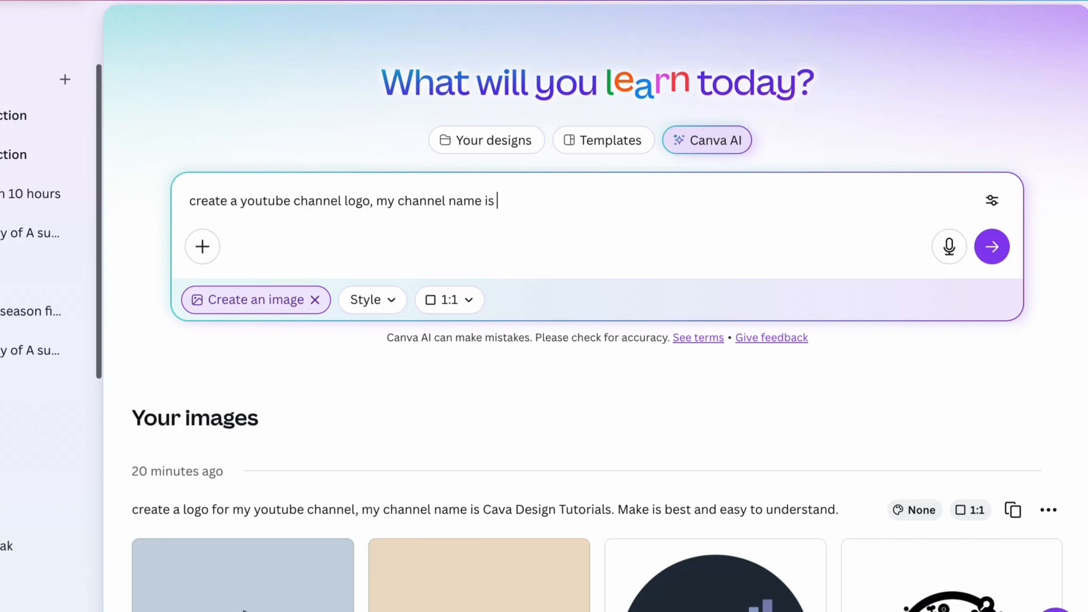
pyautogui.write('Canva Design Tutorials,')
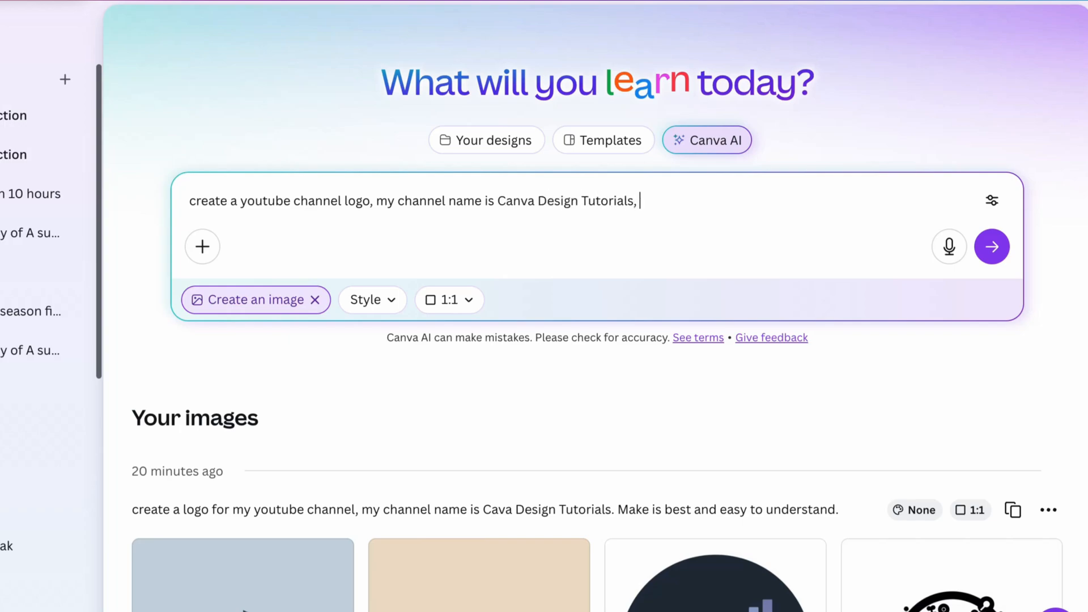
pyautogui.write('Make it 3d logo design.')
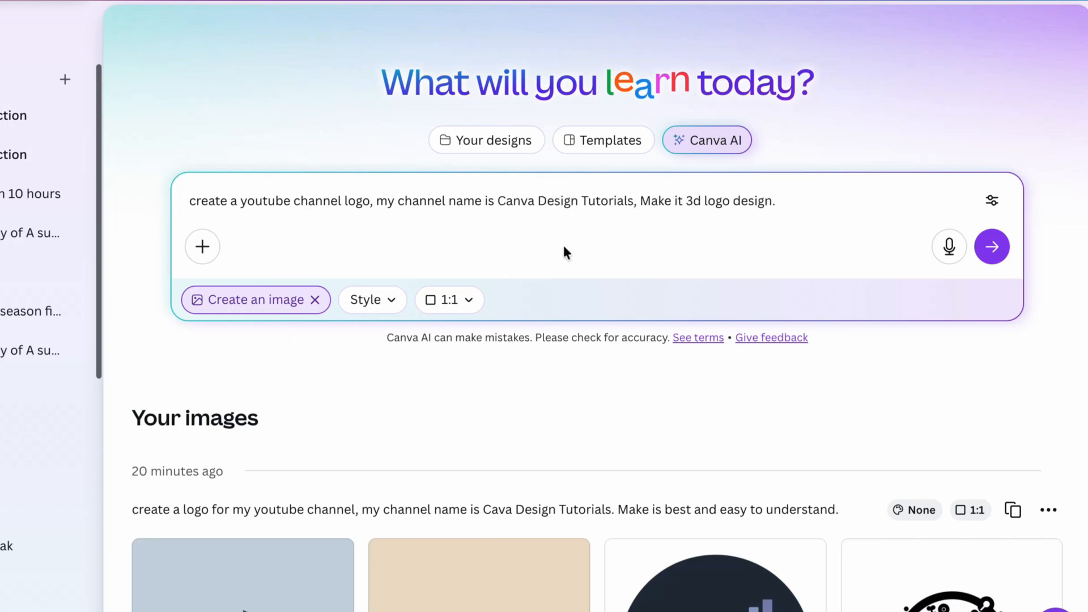
pyautogui.moveTo(991, 246)
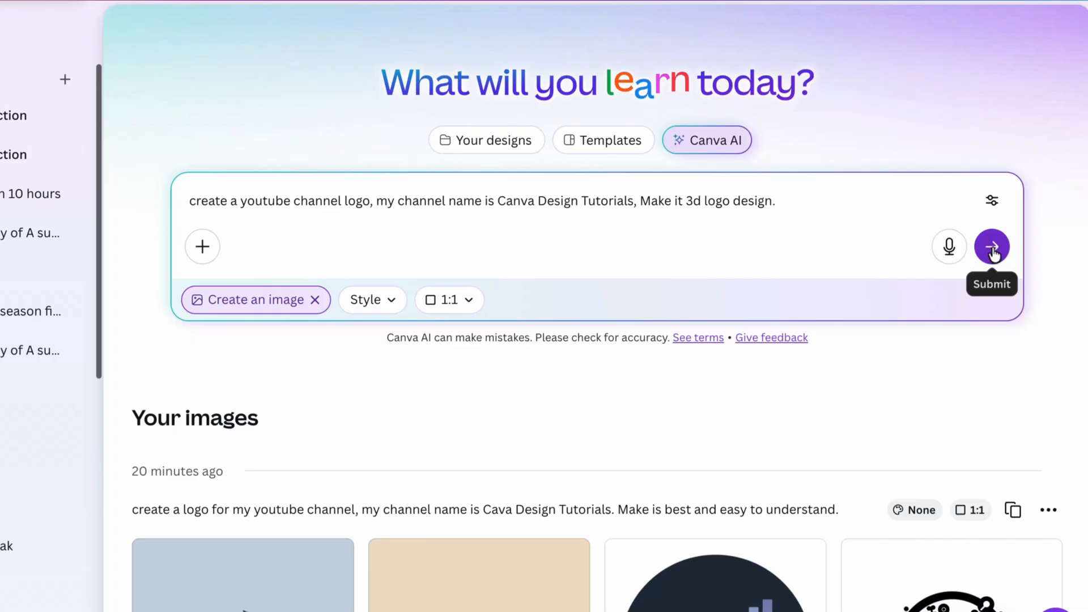
# Generate the four 3D logos and preview two of them, including the teal one, at larger size.
pyautogui.click(990, 246)
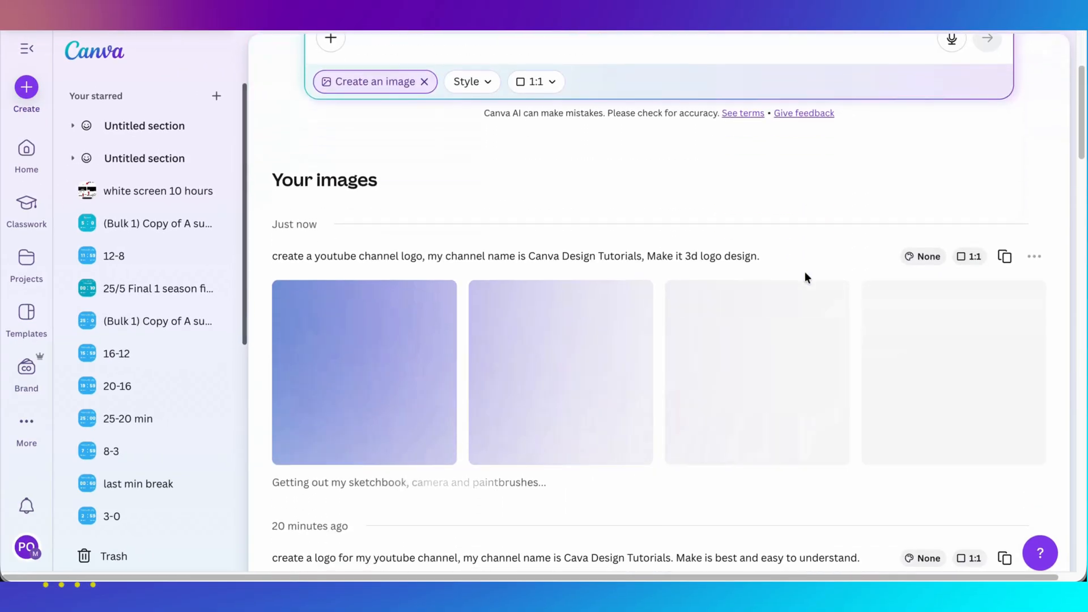
pyautogui.scroll(-3)
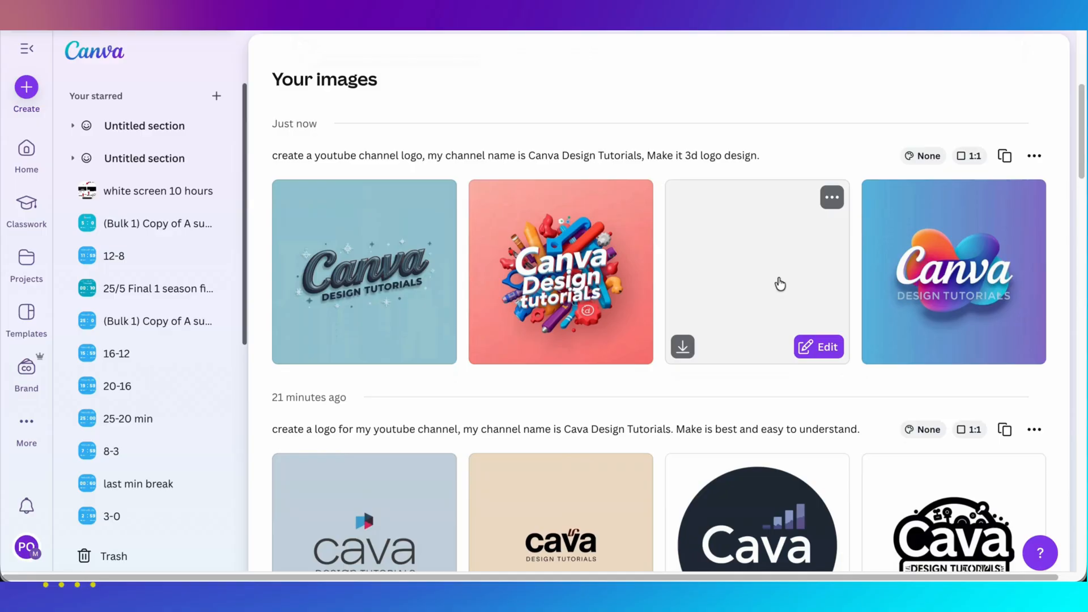
pyautogui.click(779, 283)
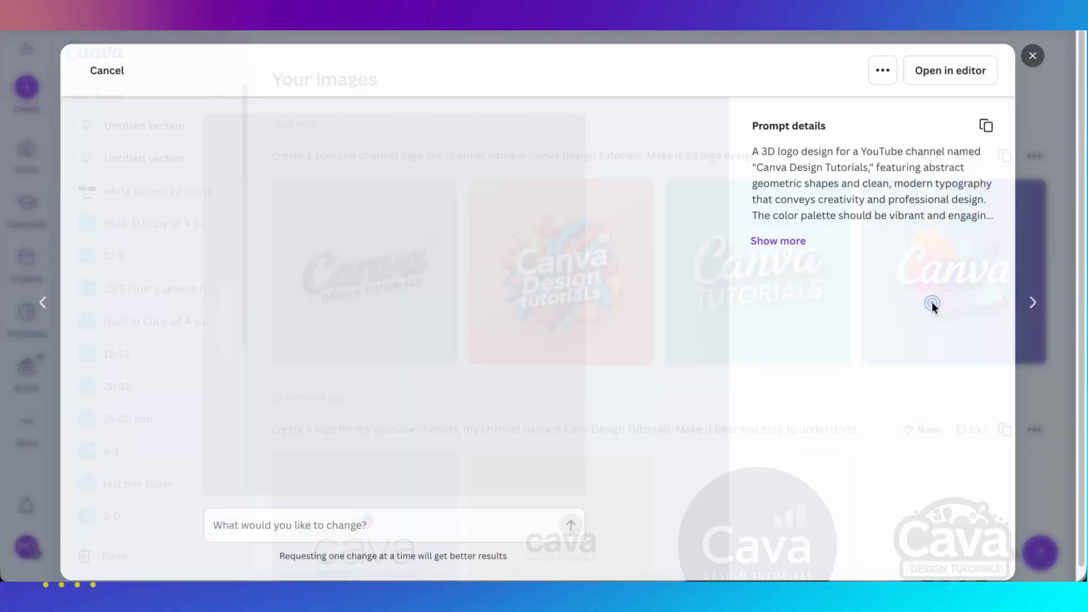
pyautogui.click(933, 304)
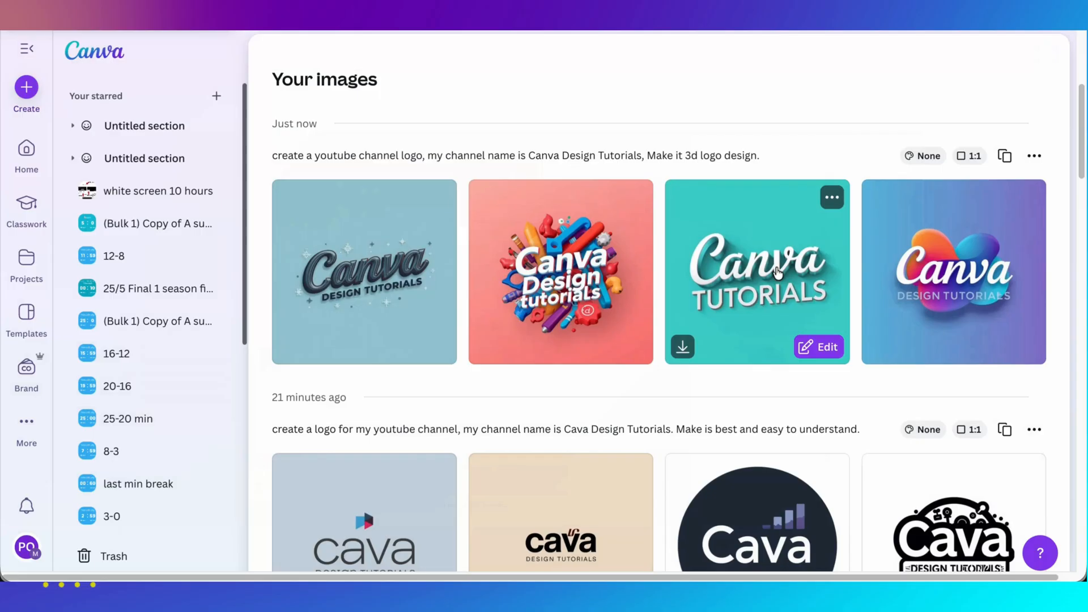
pyautogui.click(756, 271)
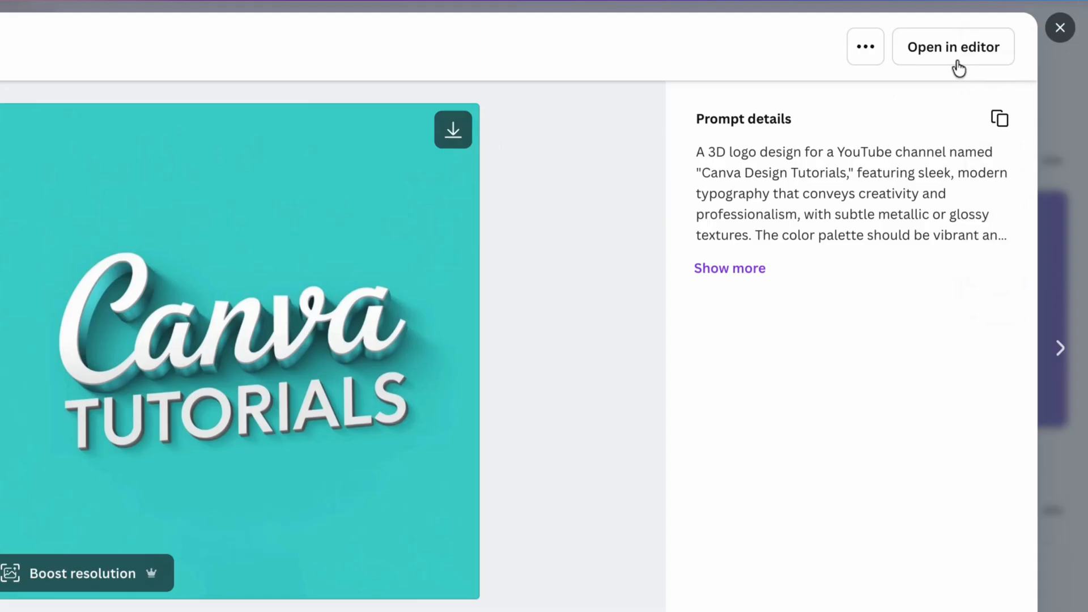
pyautogui.moveTo(1032, 36)
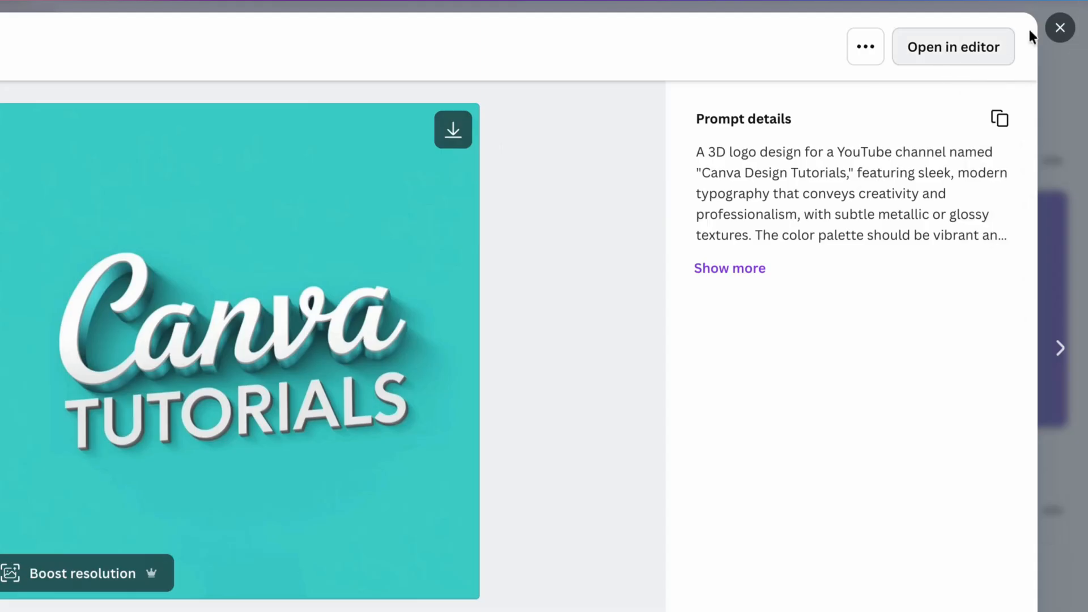
pyautogui.click(1060, 27)
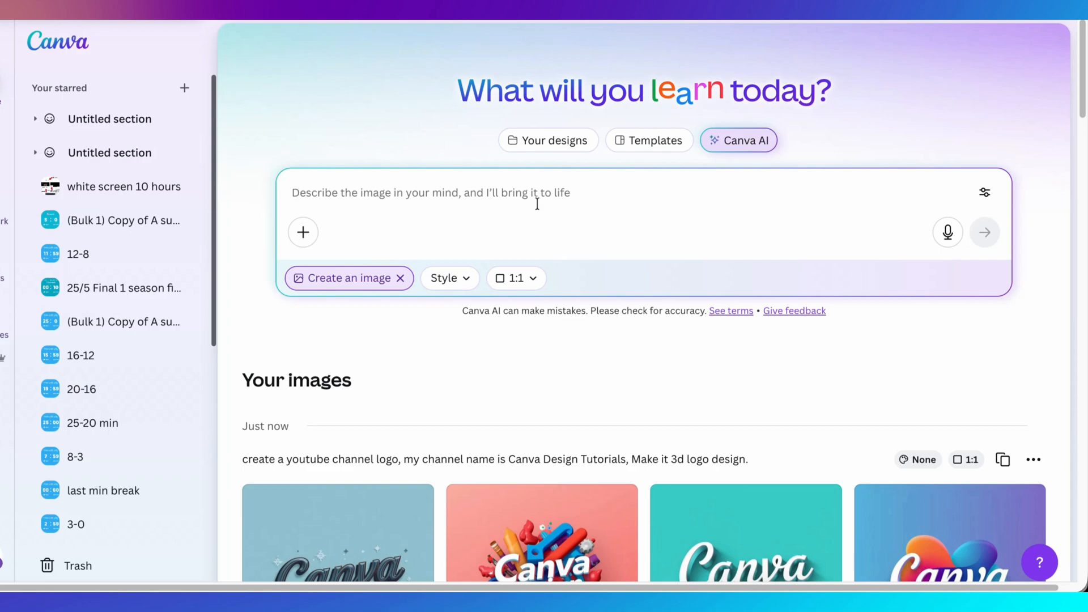
# Generate from 'Create a custom youtube channel logo in blue and white color, my channel name is Canva Design tutorials'.
pyautogui.write('Create a cu')
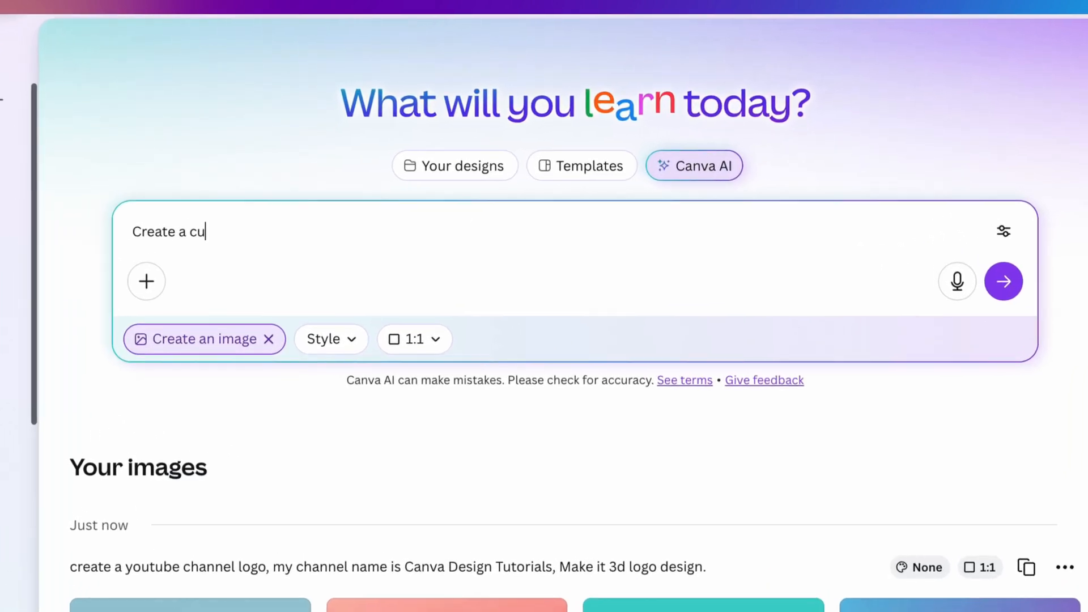
pyautogui.write('stom youtube channel logo i')
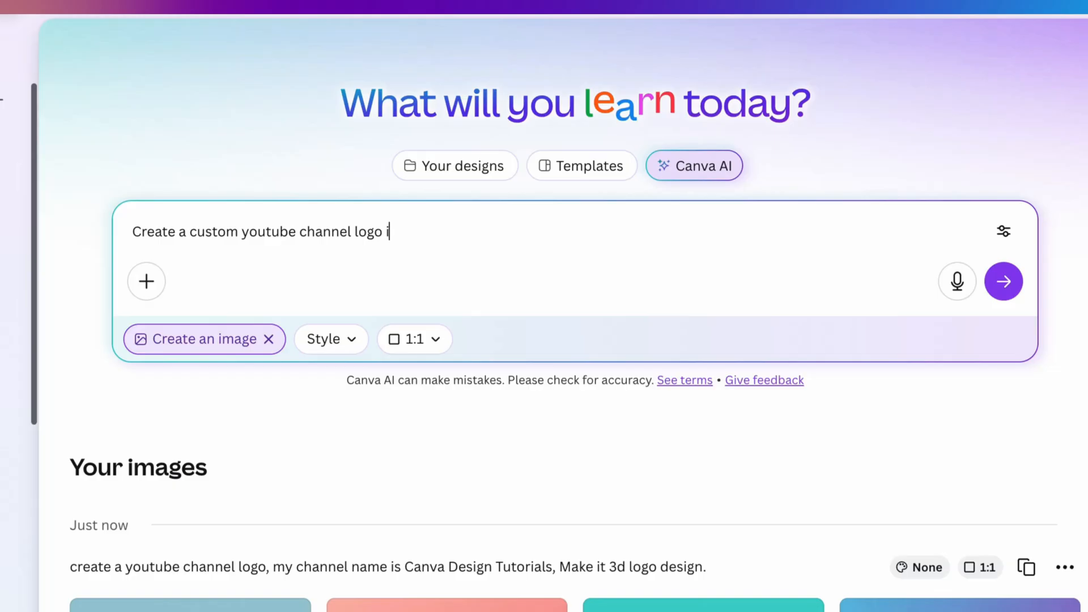
pyautogui.write('n blue and white color')
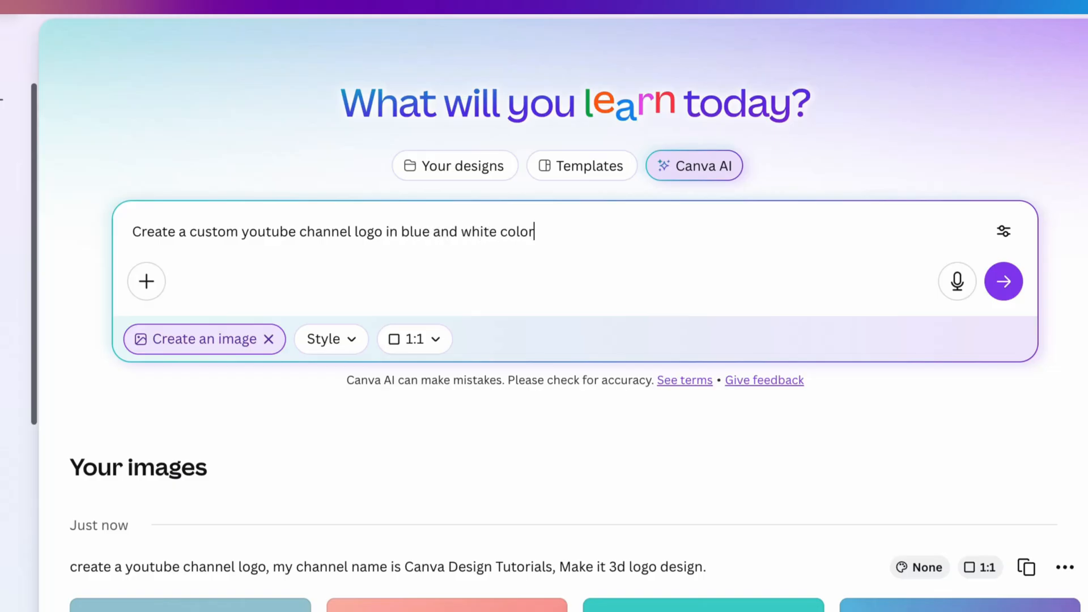
pyautogui.write(', my channel name is')
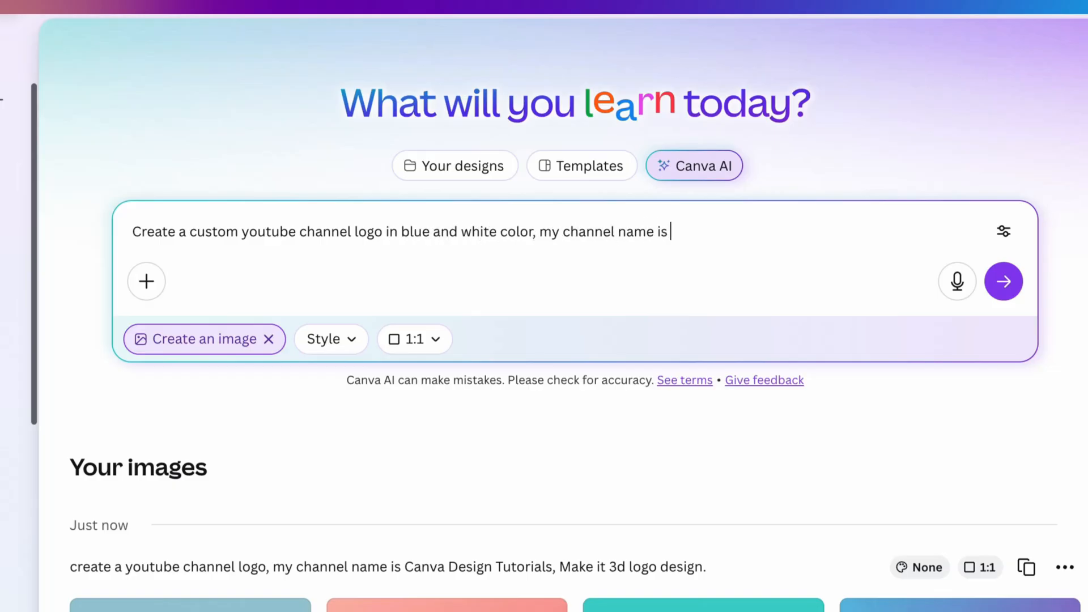
pyautogui.write('Canva Design')
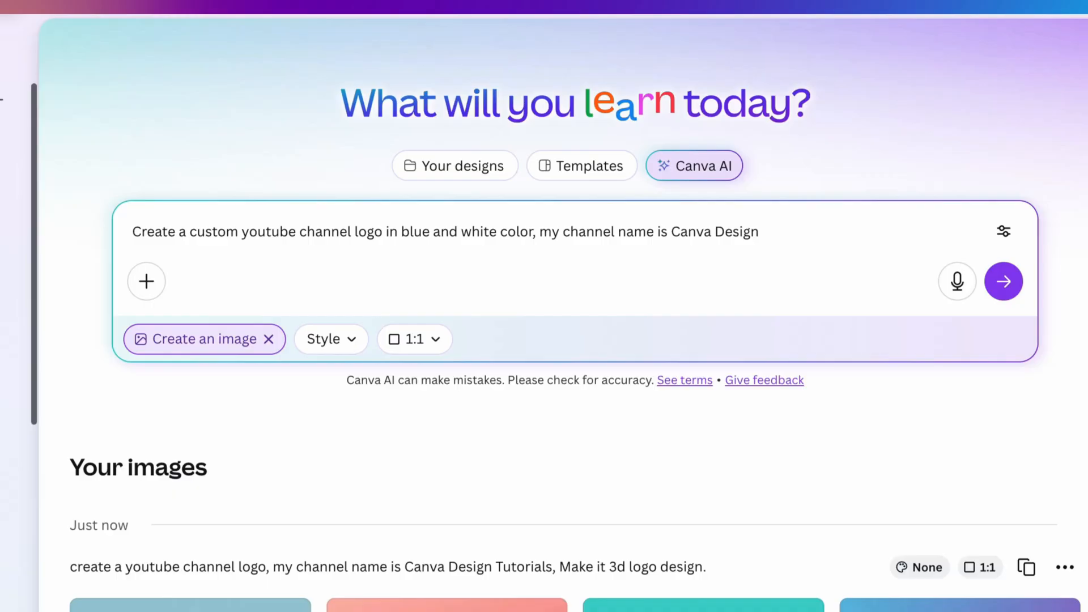
pyautogui.write('tutorials')
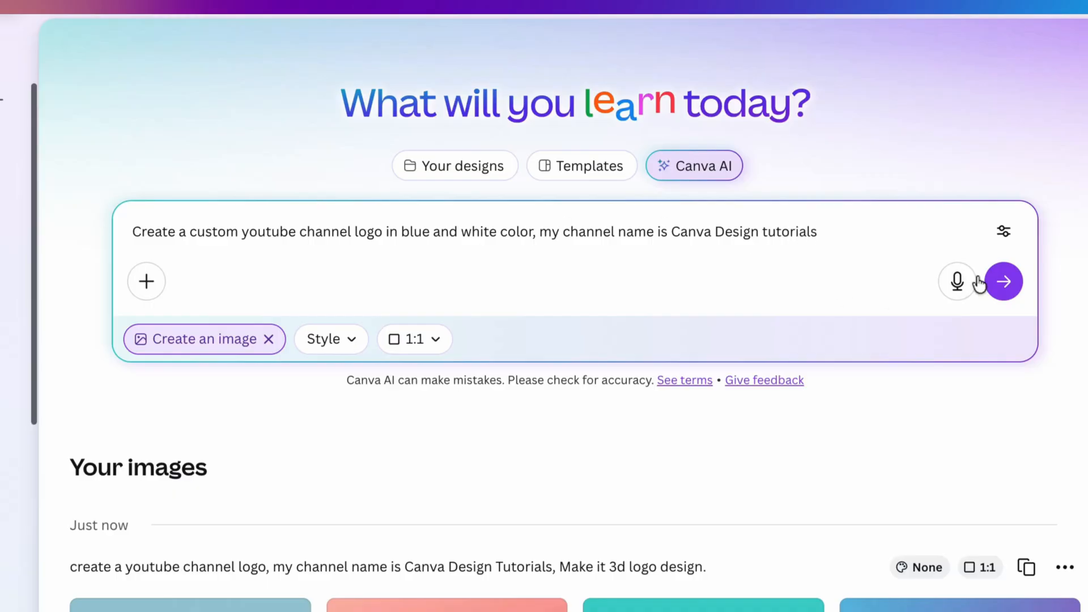
pyautogui.click(1003, 281)
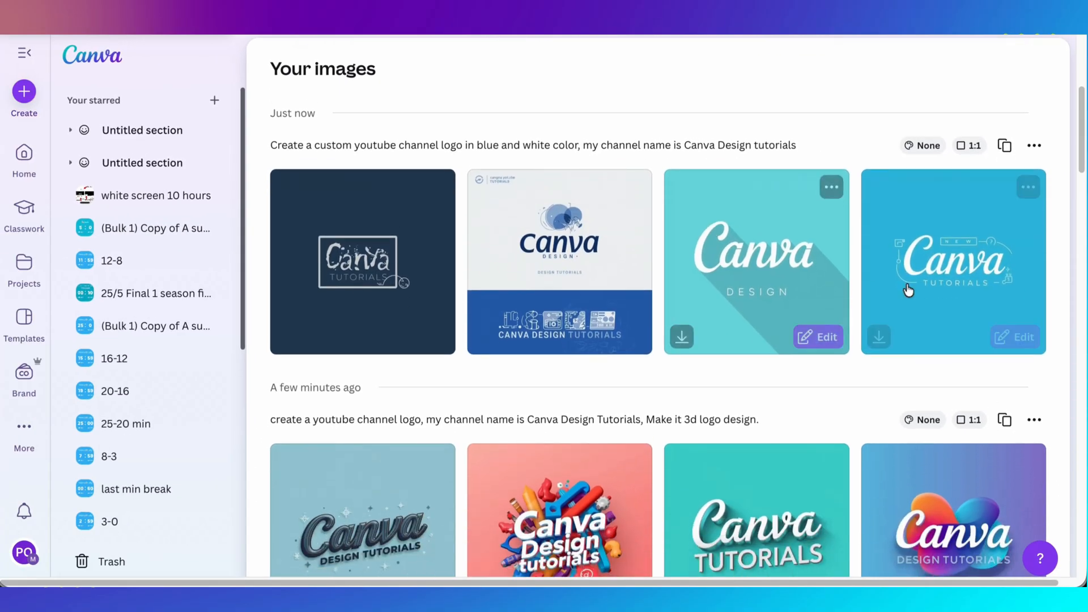
# Preview the bright blue logo, then create a new blank 500×500 Logo design.
pyautogui.click(953, 261)
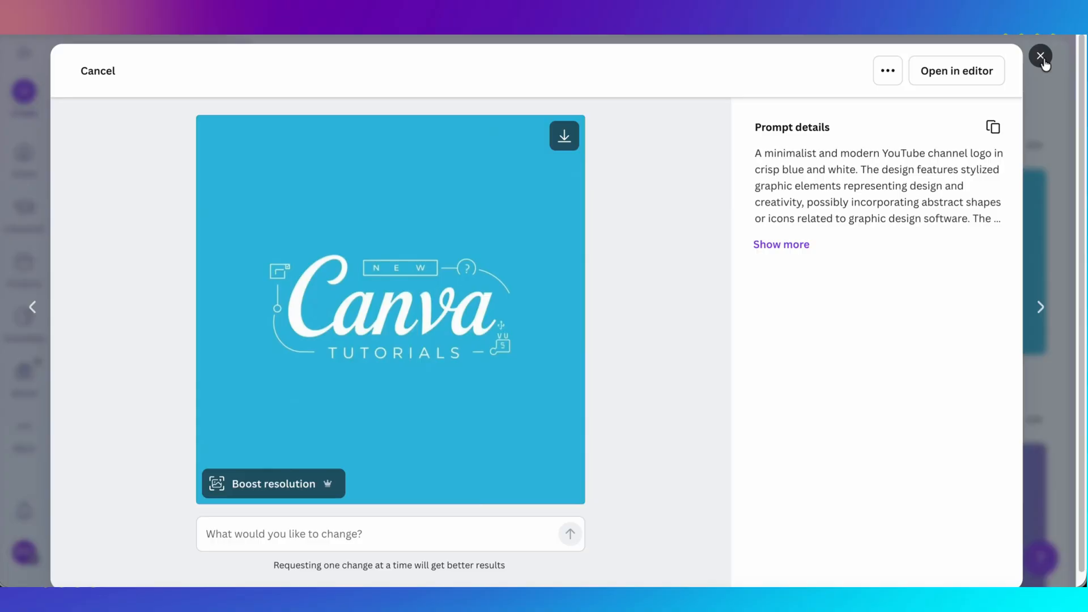
pyautogui.click(1040, 56)
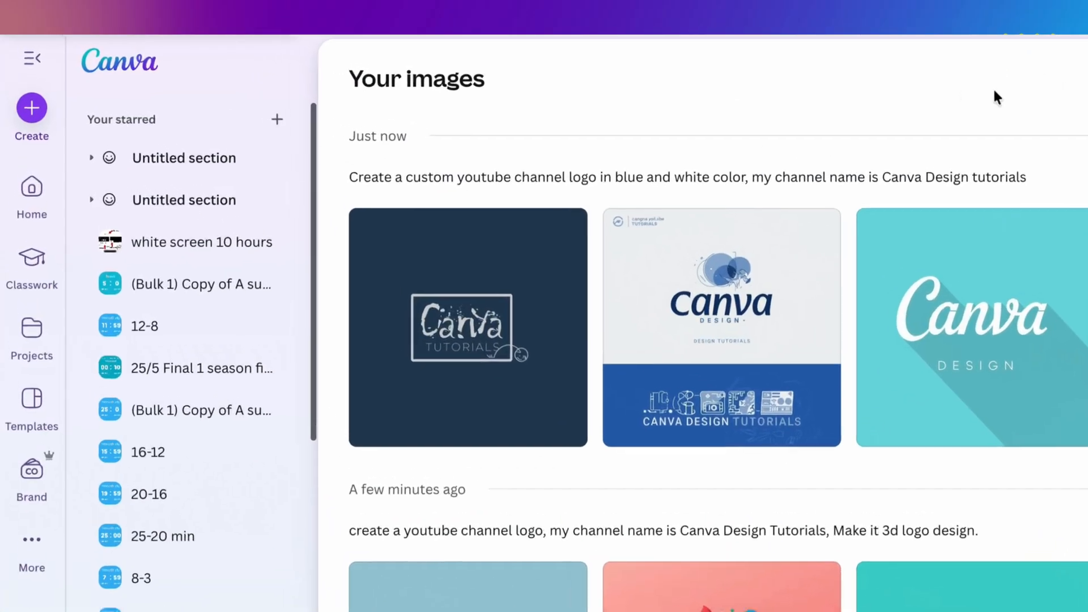
pyautogui.click(32, 108)
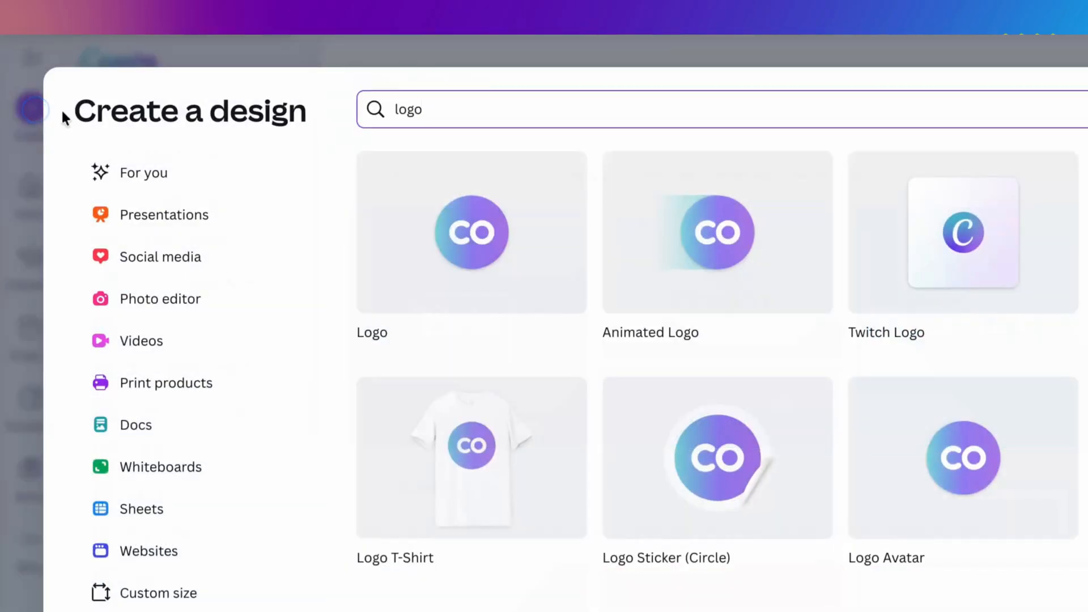
pyautogui.moveTo(445, 217)
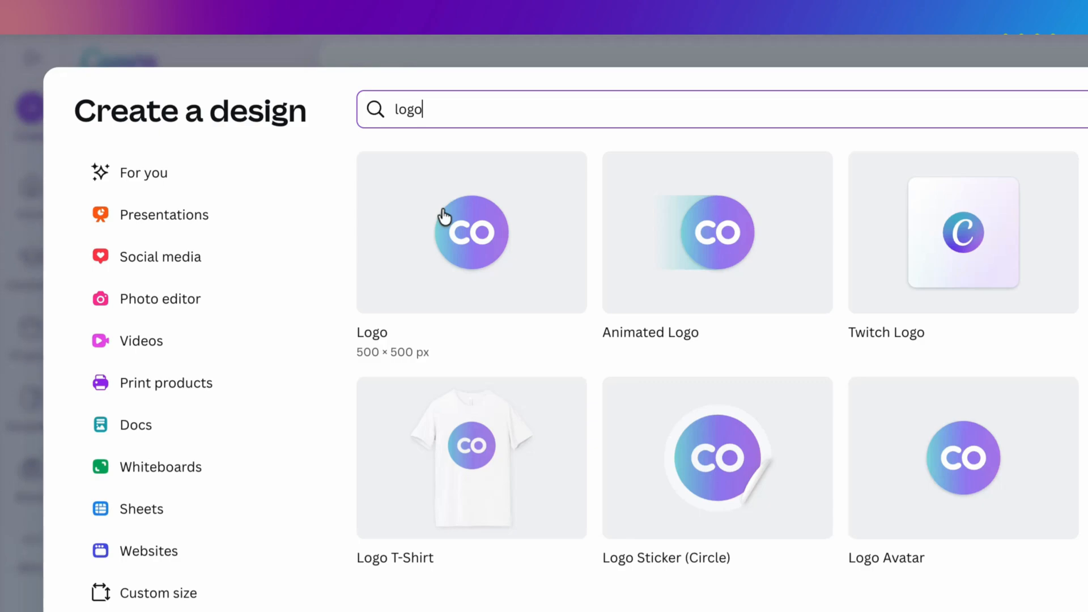
pyautogui.click(471, 231)
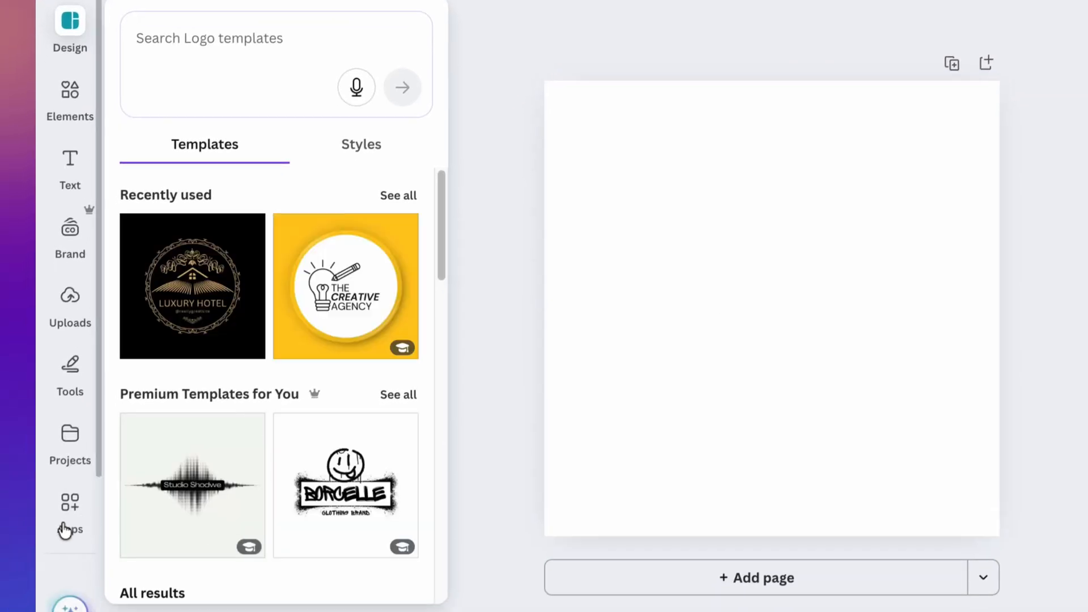
# Search Apps for 'logo' and launch the Gen Logo app.
pyautogui.click(66, 510)
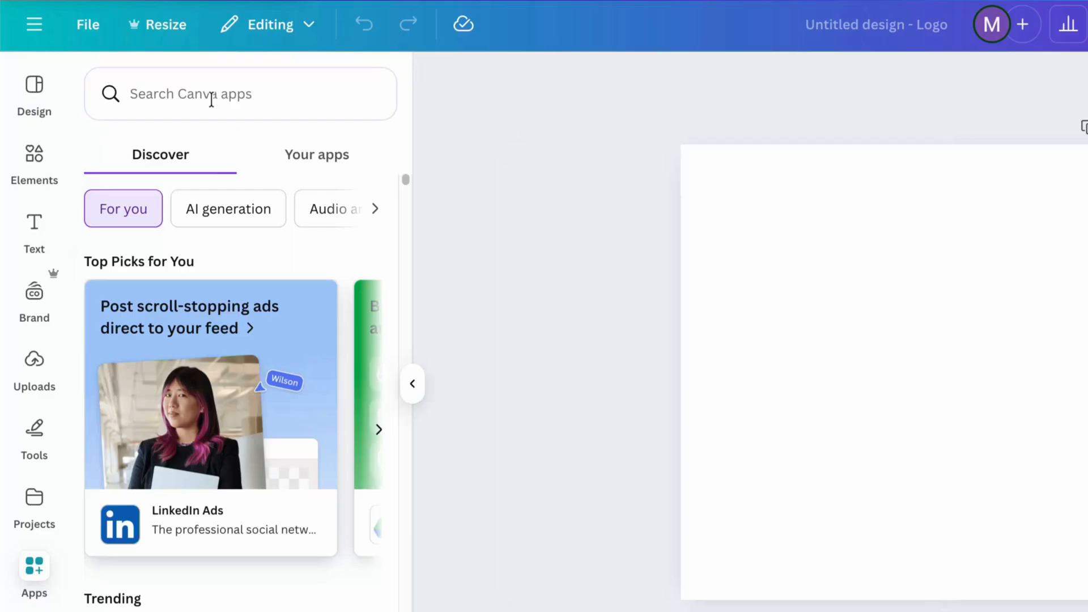
pyautogui.write('logo')
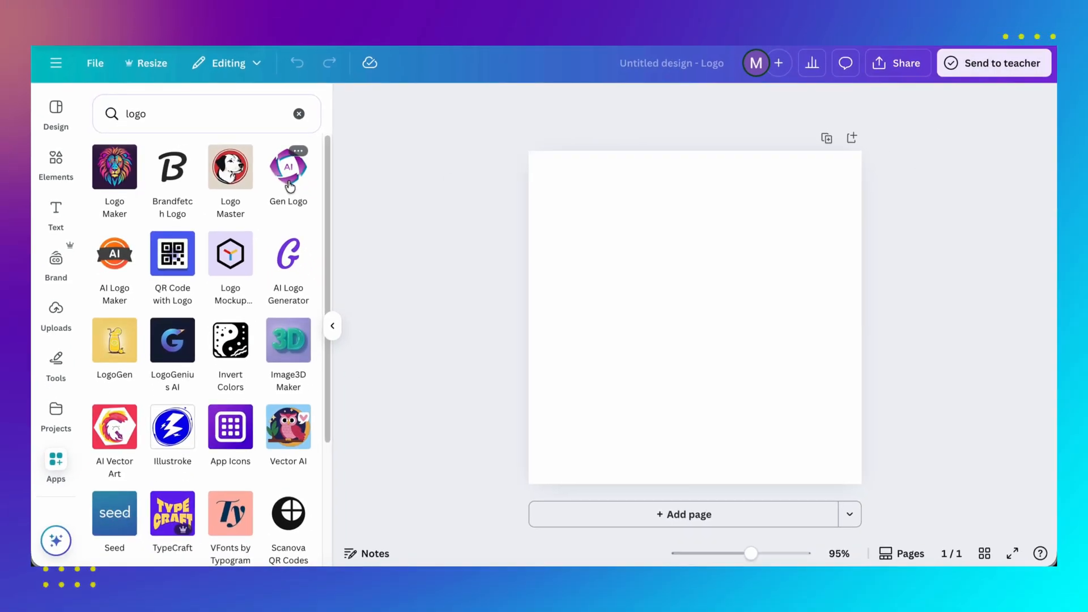
pyautogui.click(286, 166)
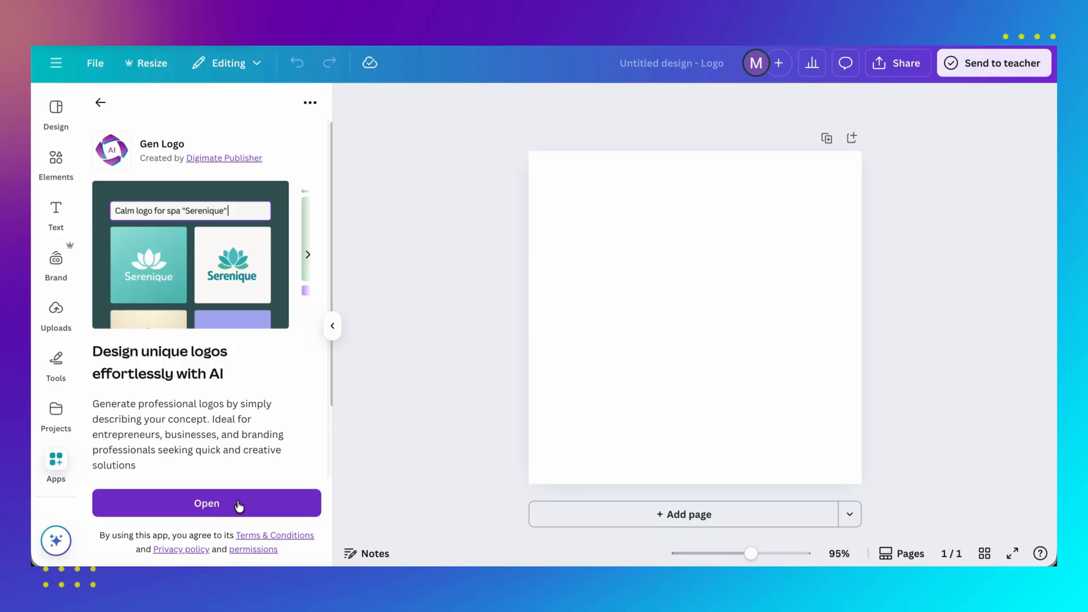
pyautogui.click(206, 504)
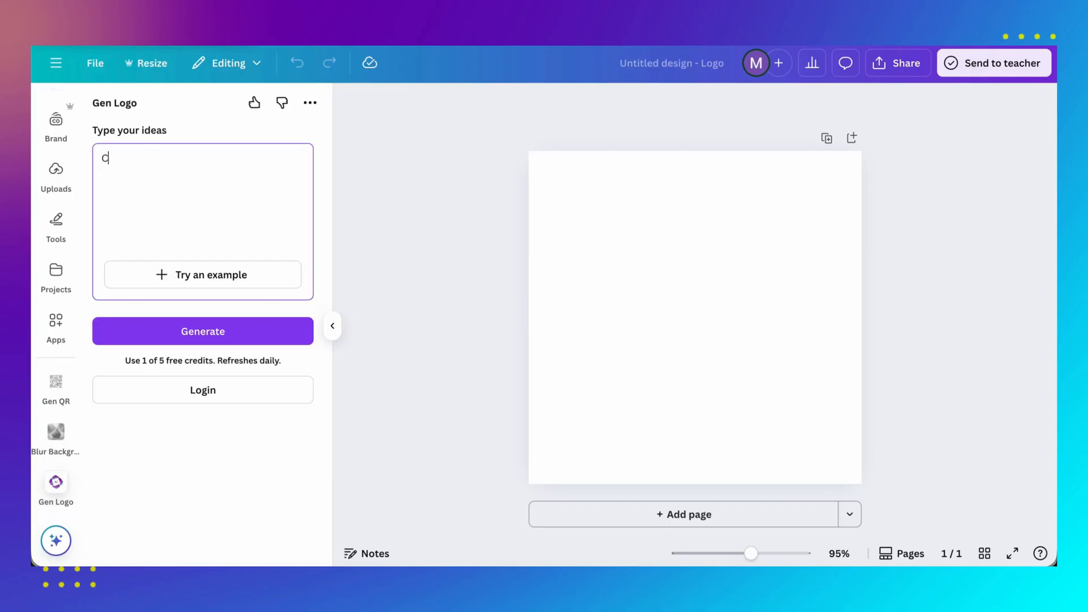
# Generate 'Cute logo for my youtube channel, my channel name is Canva Design tutorials' and add it to the page.
pyautogui.write('Cute logo for my youtube channel, my channel name is Canva Design tutorials')
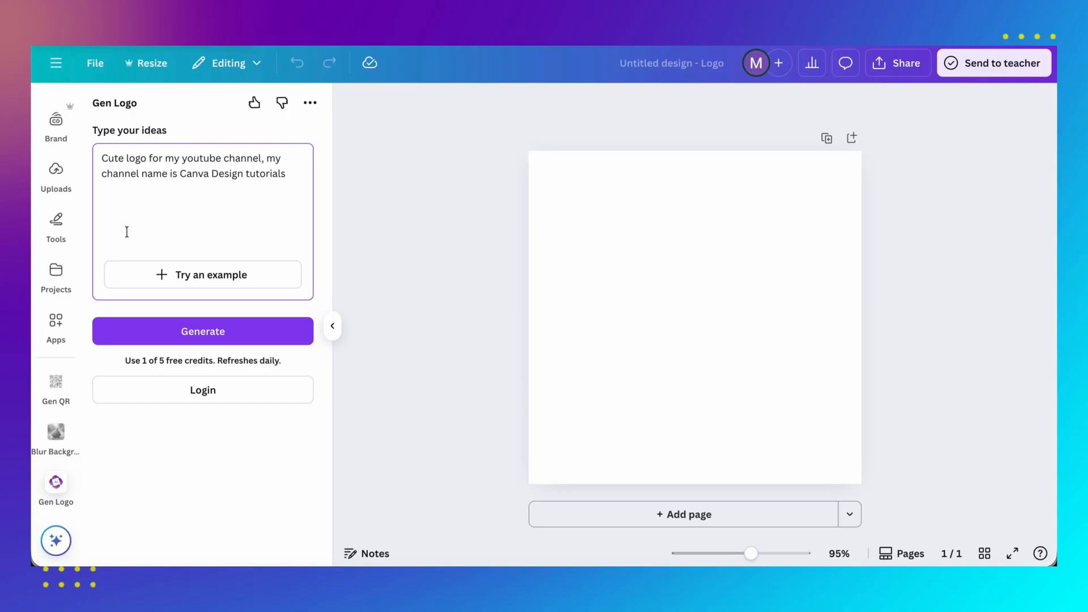
pyautogui.click(201, 331)
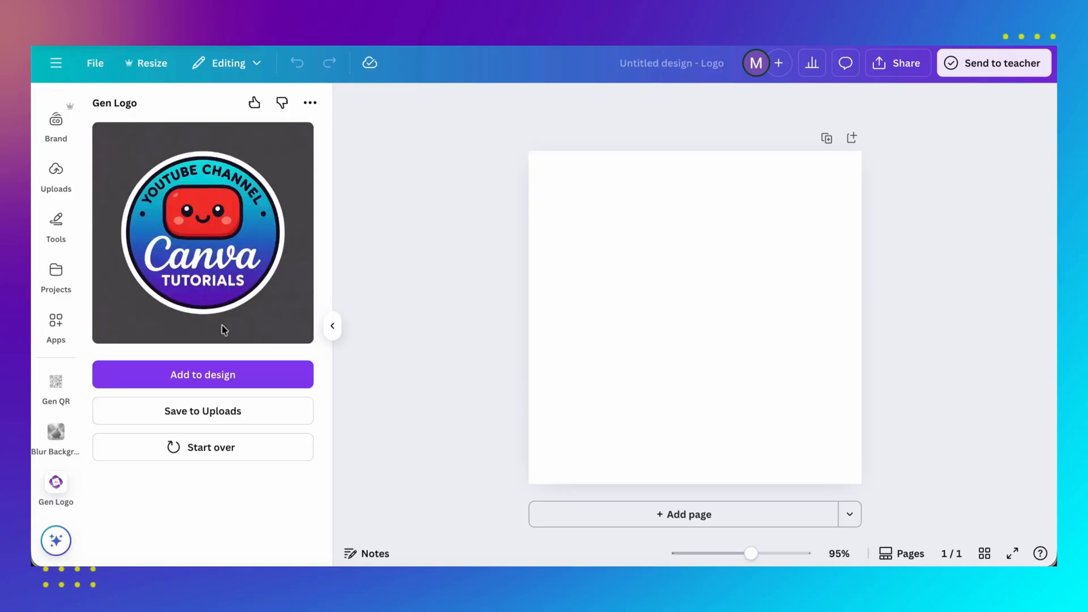
pyautogui.click(201, 374)
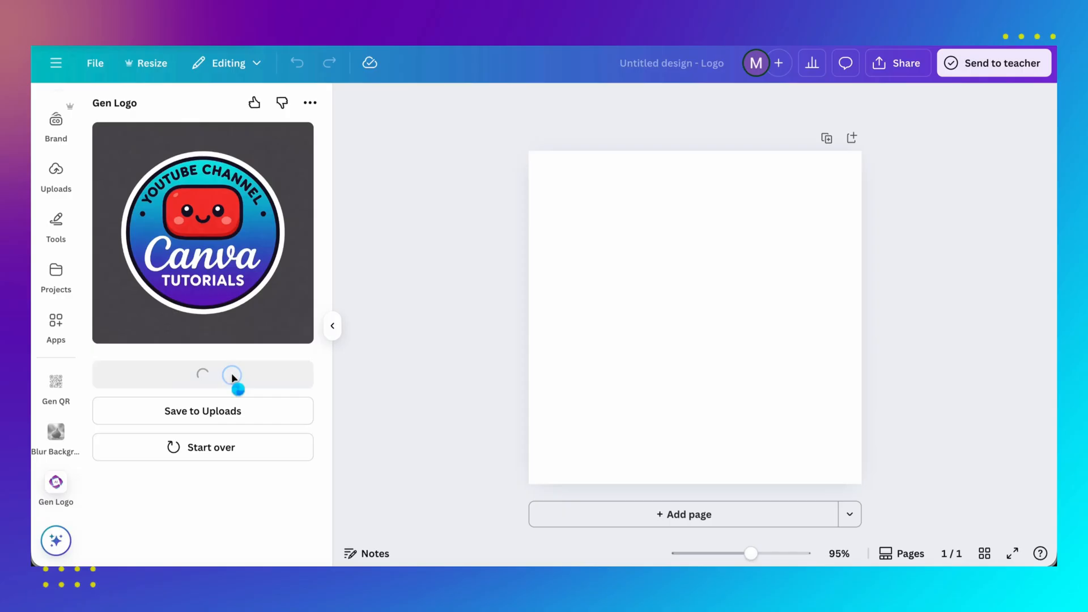